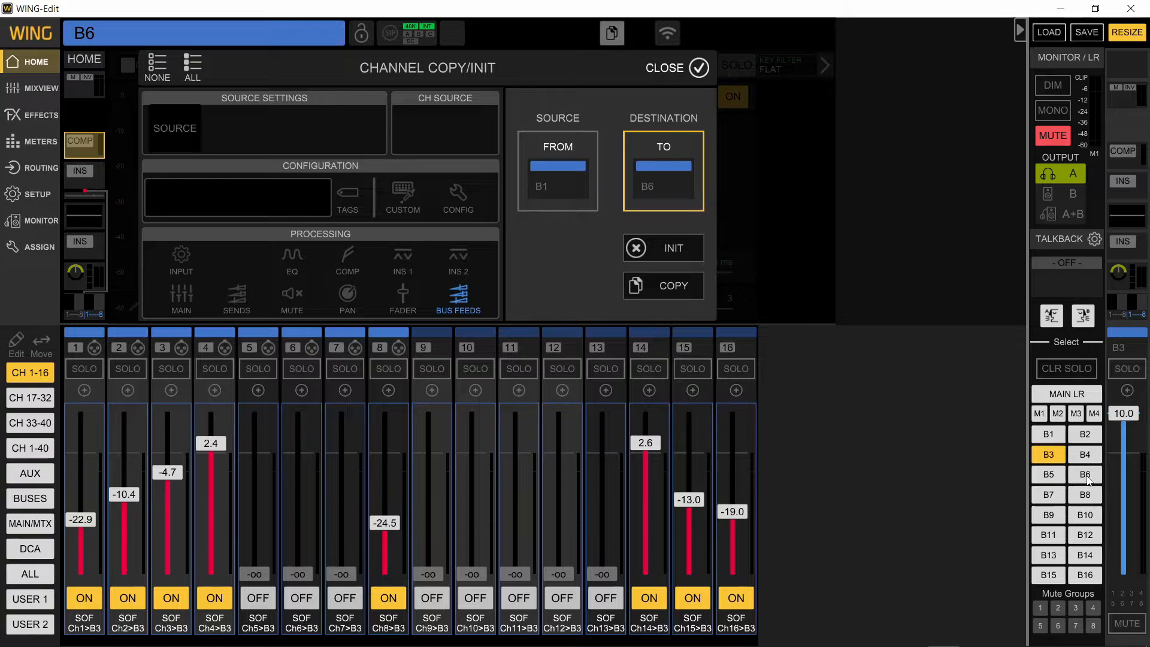
# - Run the Channel Copy so B1's bus feeds are duplicated onto B6
pyautogui.click(1085, 474)
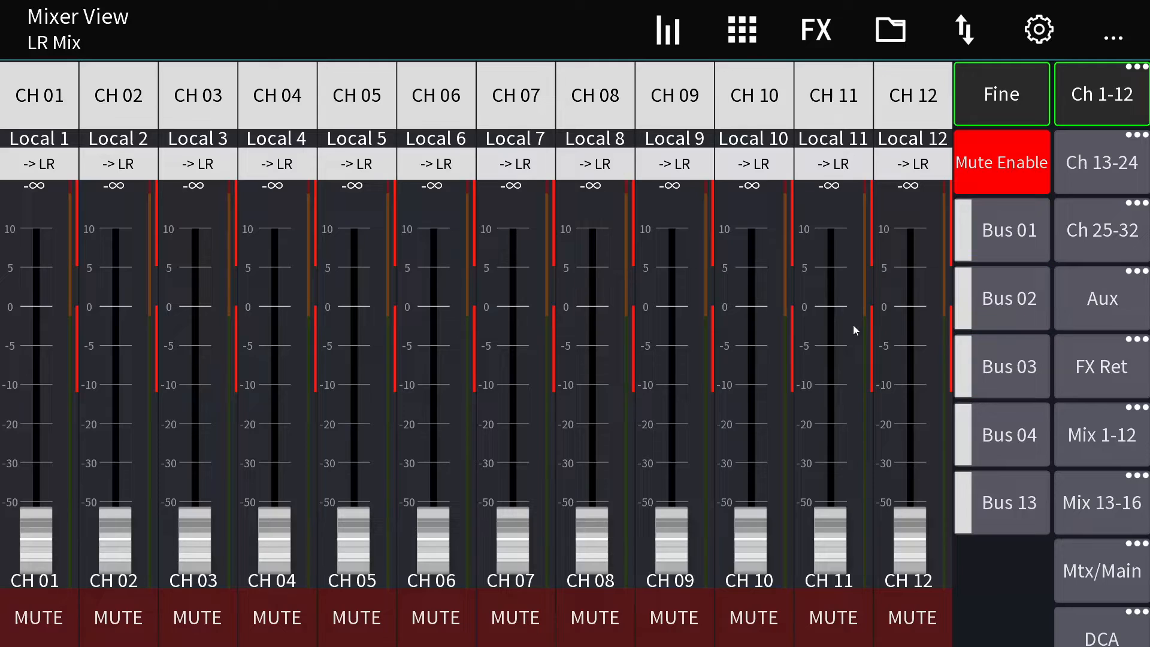
pyautogui.click(1114, 31)
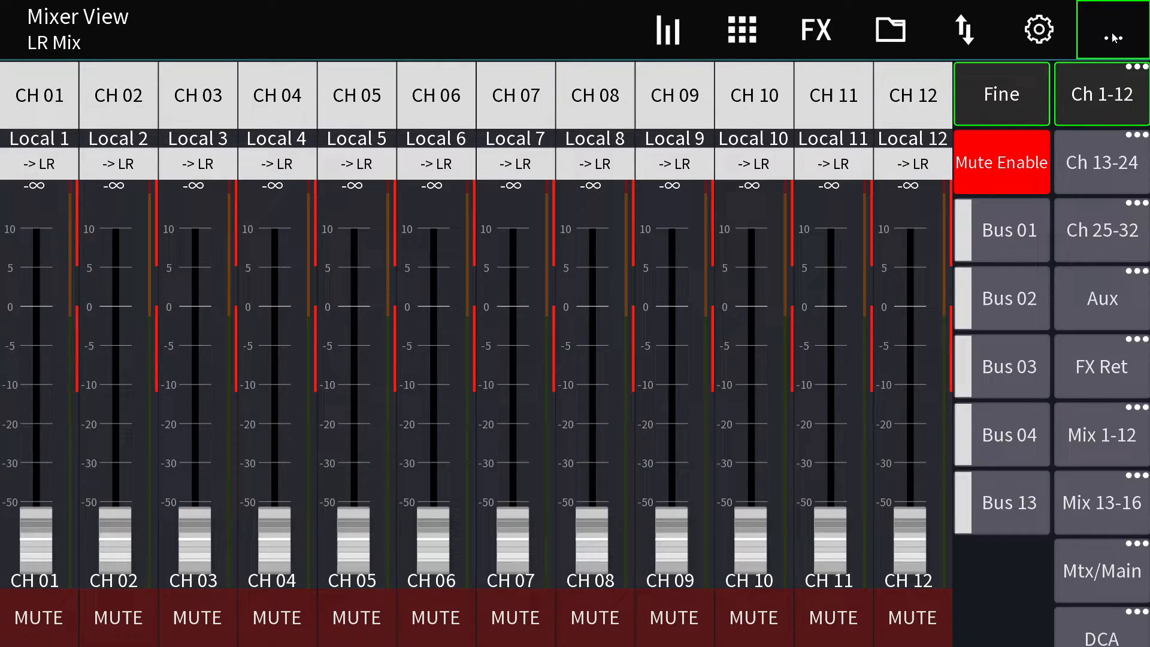
pyautogui.click(1115, 31)
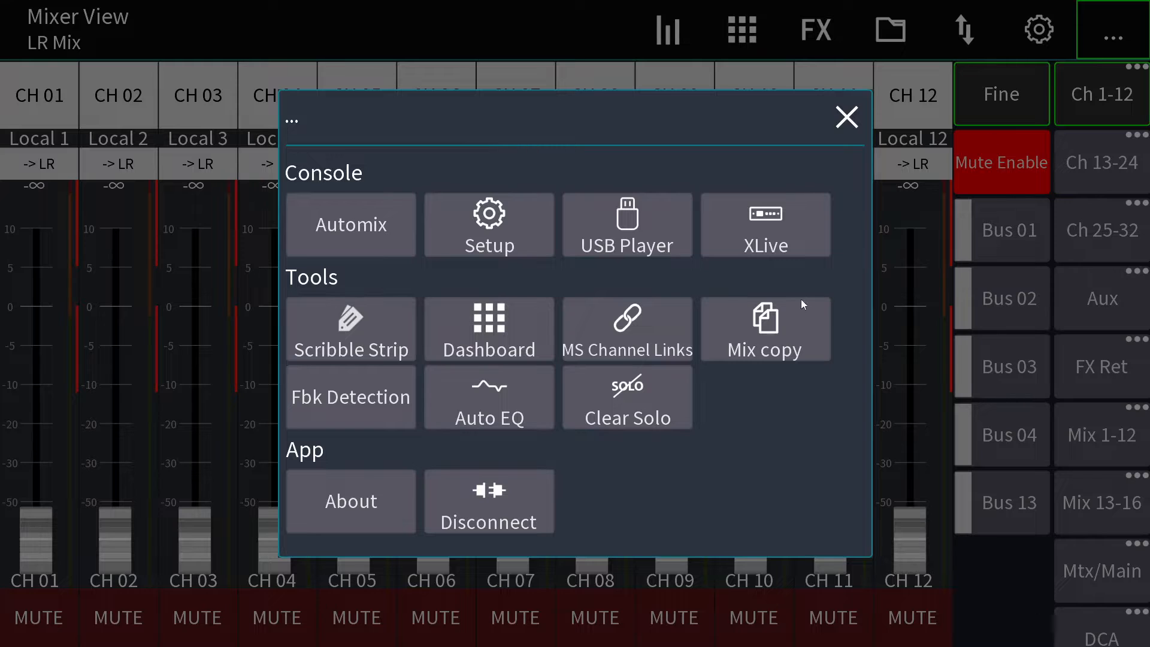
pyautogui.click(764, 328)
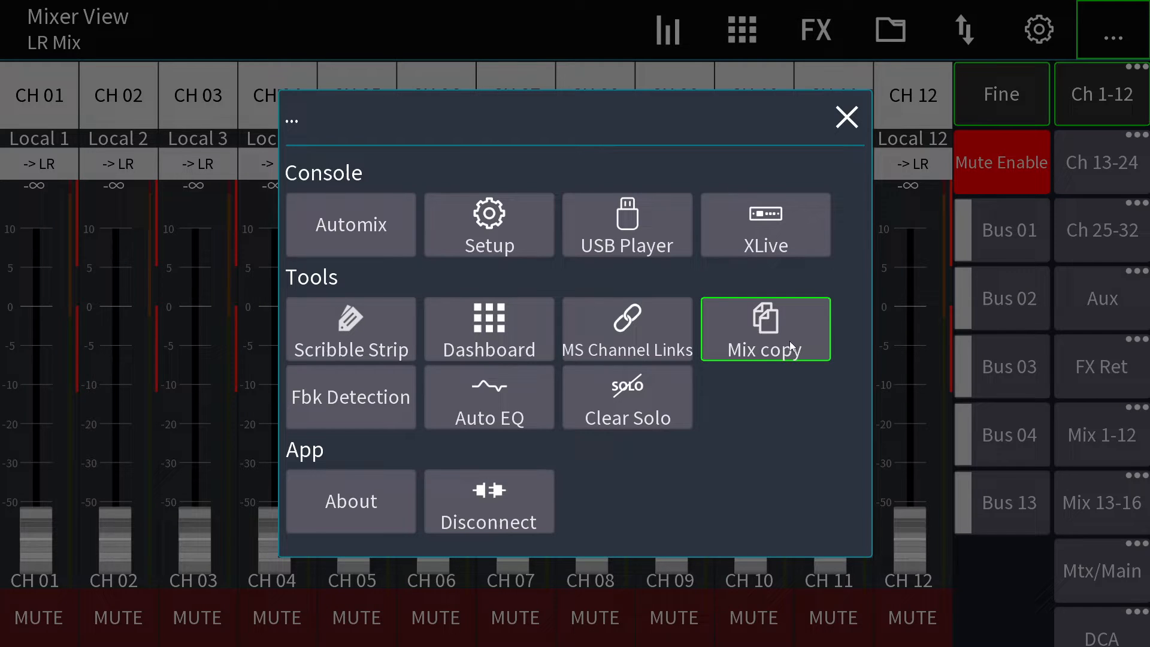
pyautogui.click(766, 329)
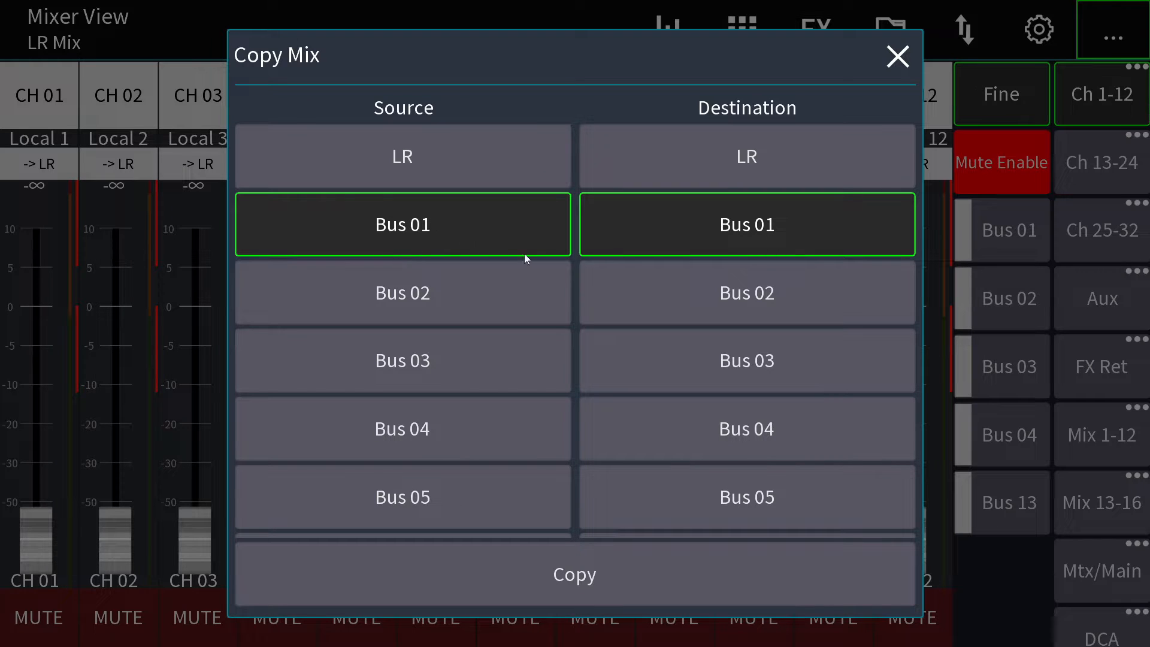
pyautogui.click(402, 361)
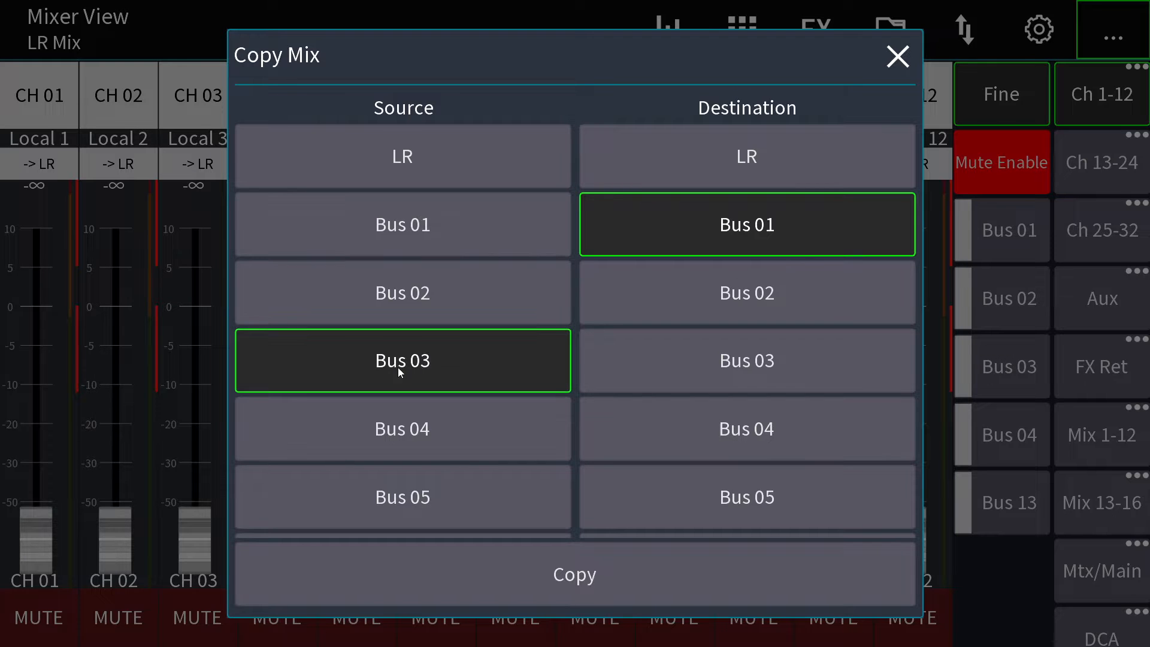
pyautogui.scroll(-3)
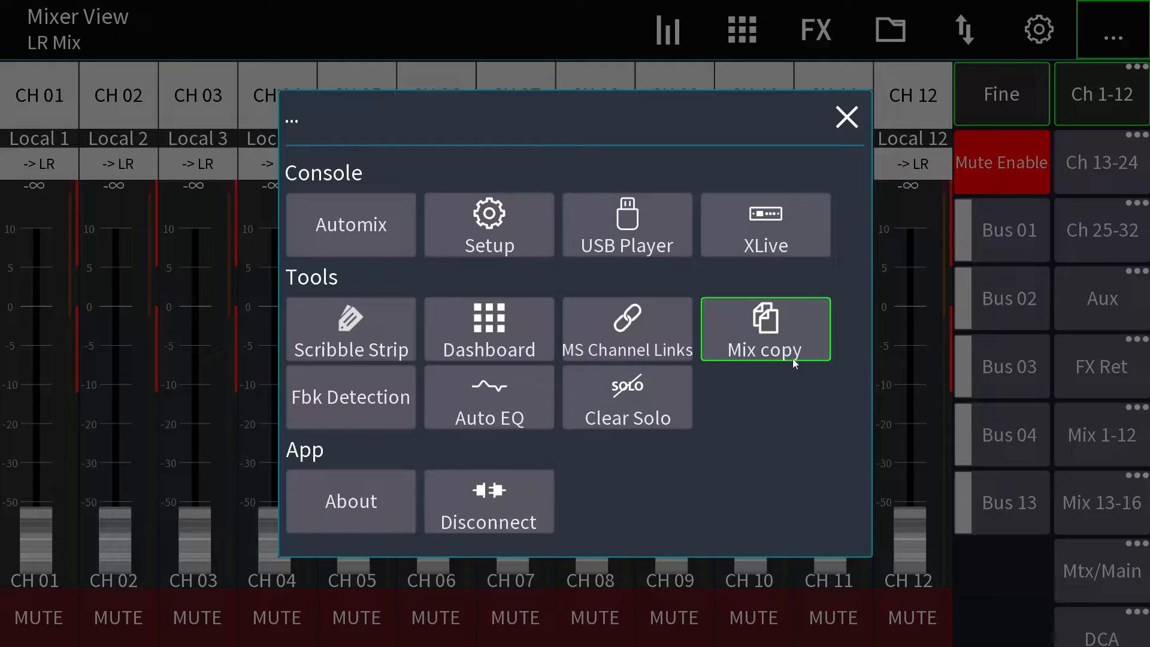
pyautogui.click(765, 329)
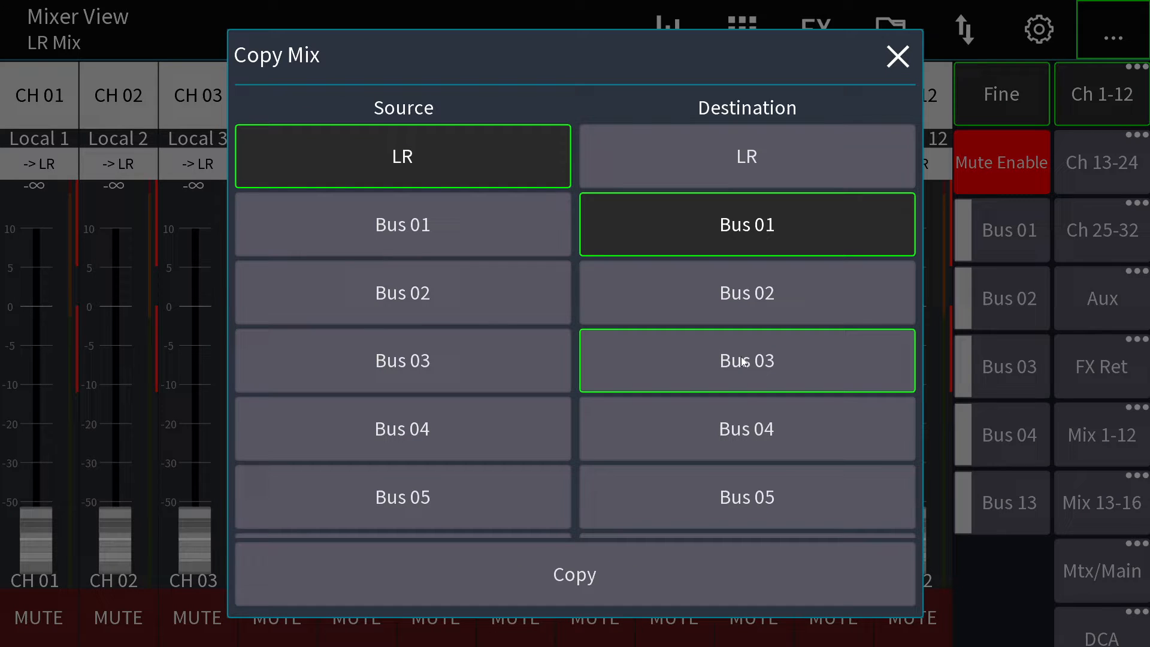
pyautogui.scroll(-3)
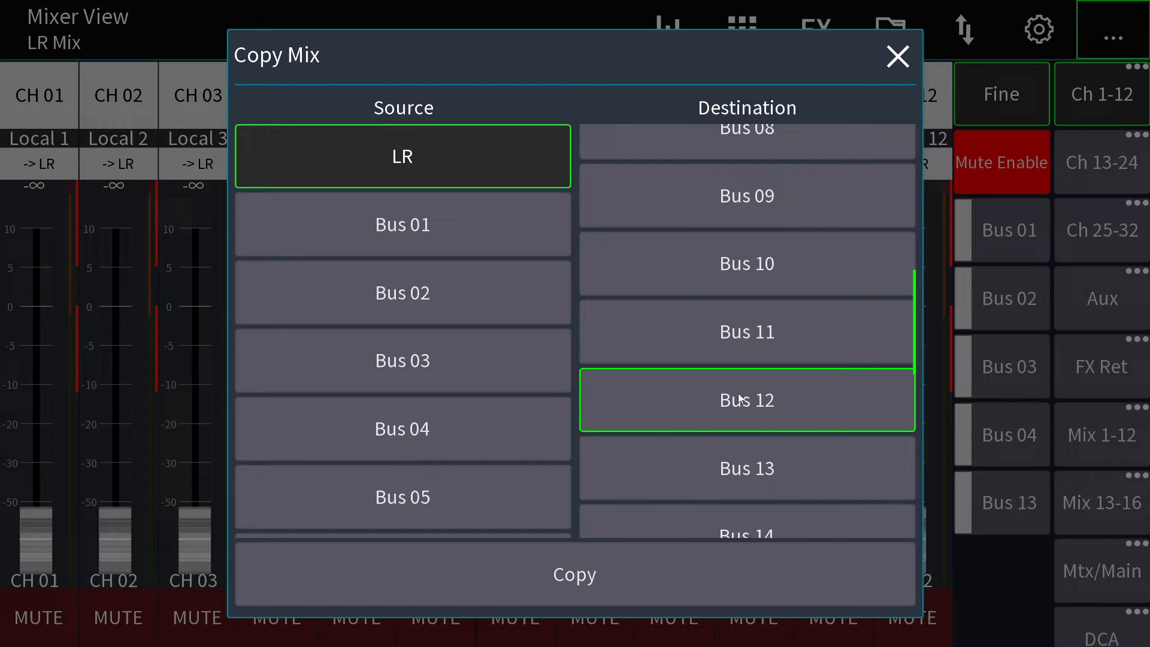
pyautogui.click(574, 574)
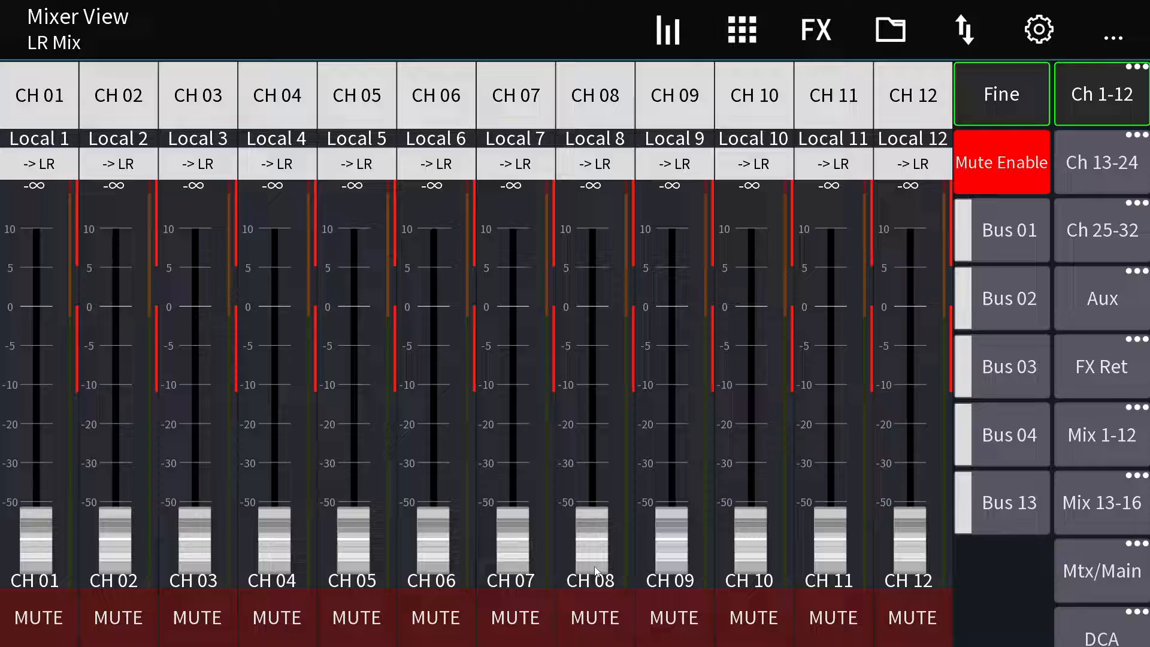
# - Review the LR mix's sends on the Mtx/Main layer and return to the mixer overview
pyautogui.click(1100, 366)
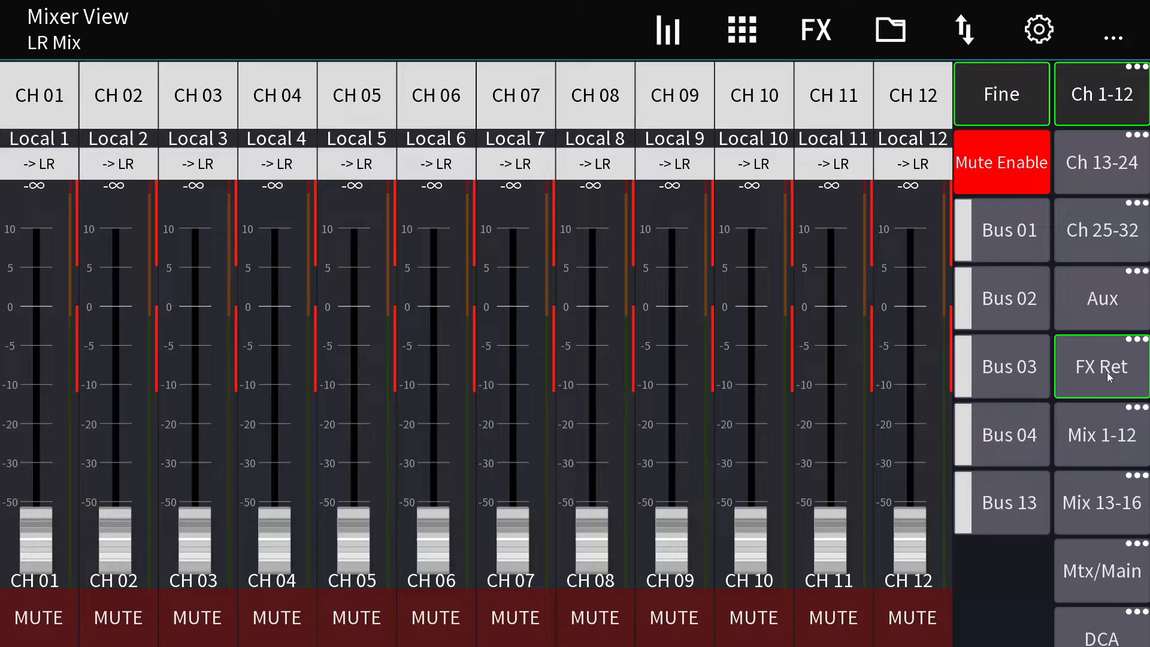
pyautogui.click(1099, 546)
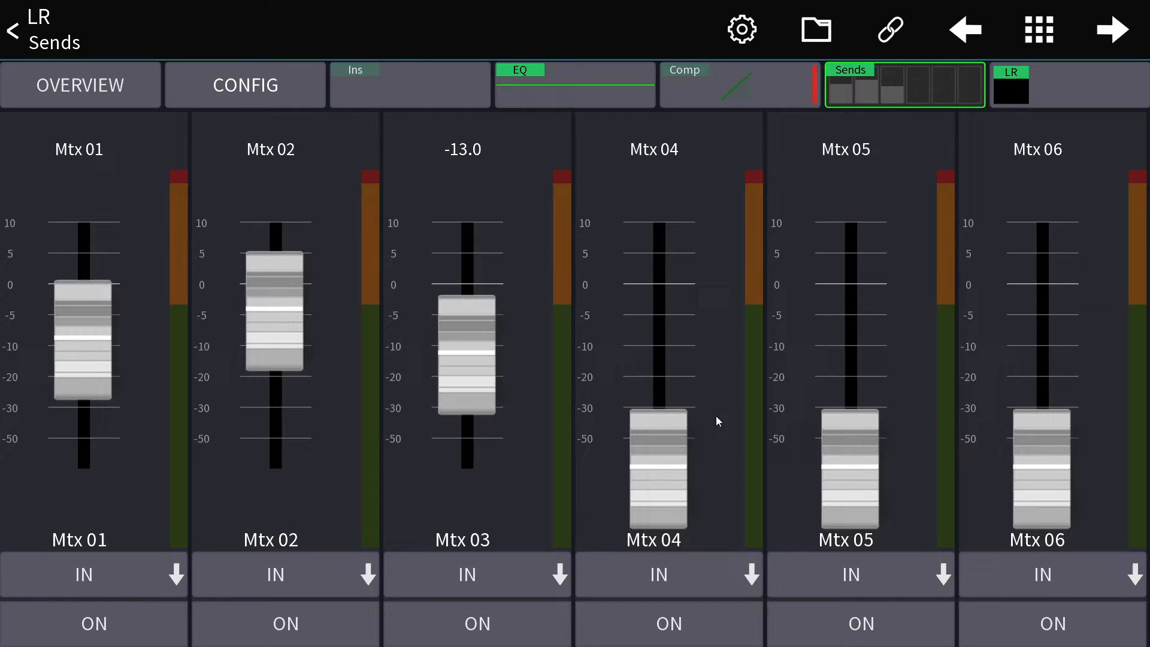
pyautogui.click(83, 574)
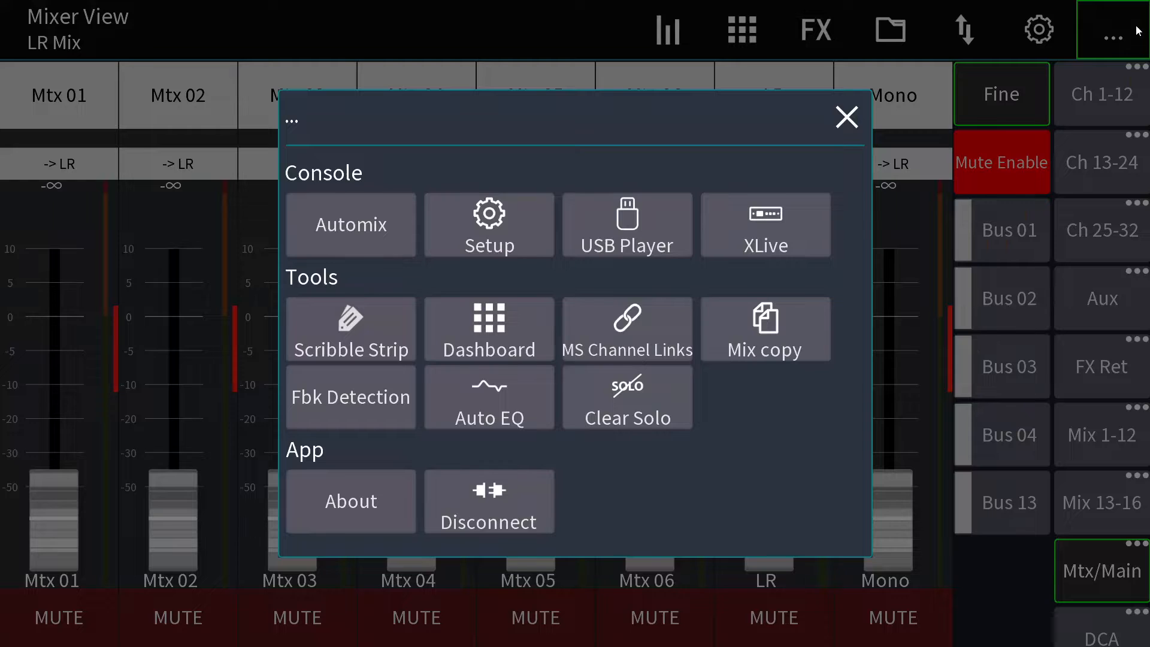
# - Mix-copy Mtx 01 onto Mtx 03 so LR's send to Mtx 03 matches its Mtx 01 send
pyautogui.click(764, 328)
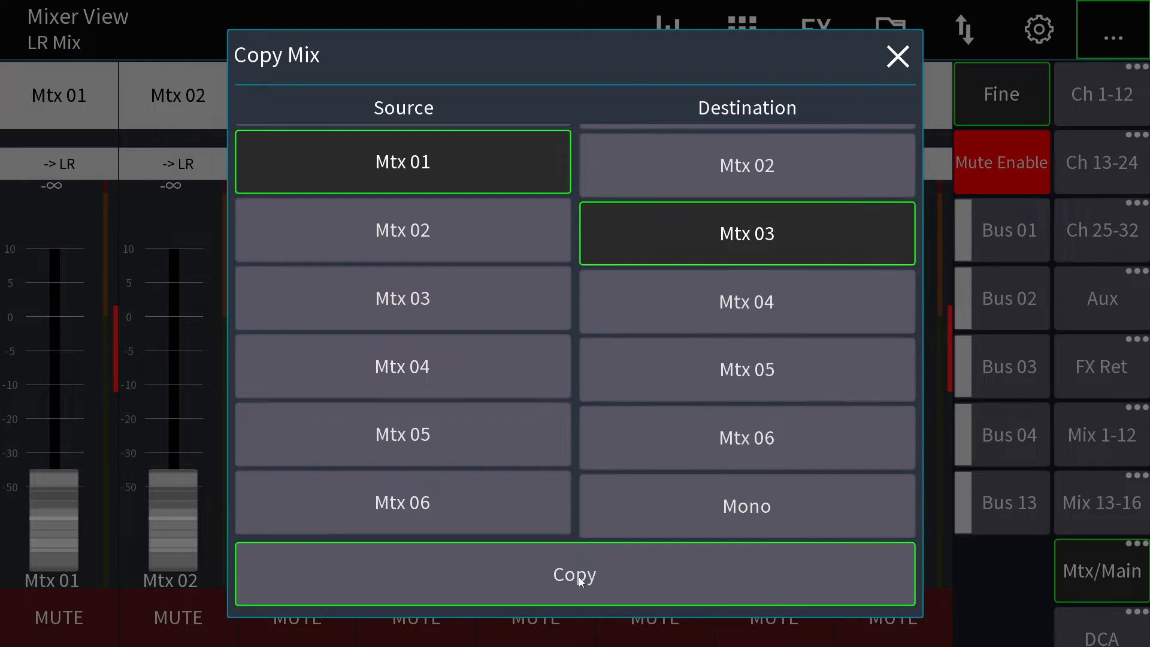
pyautogui.click(574, 573)
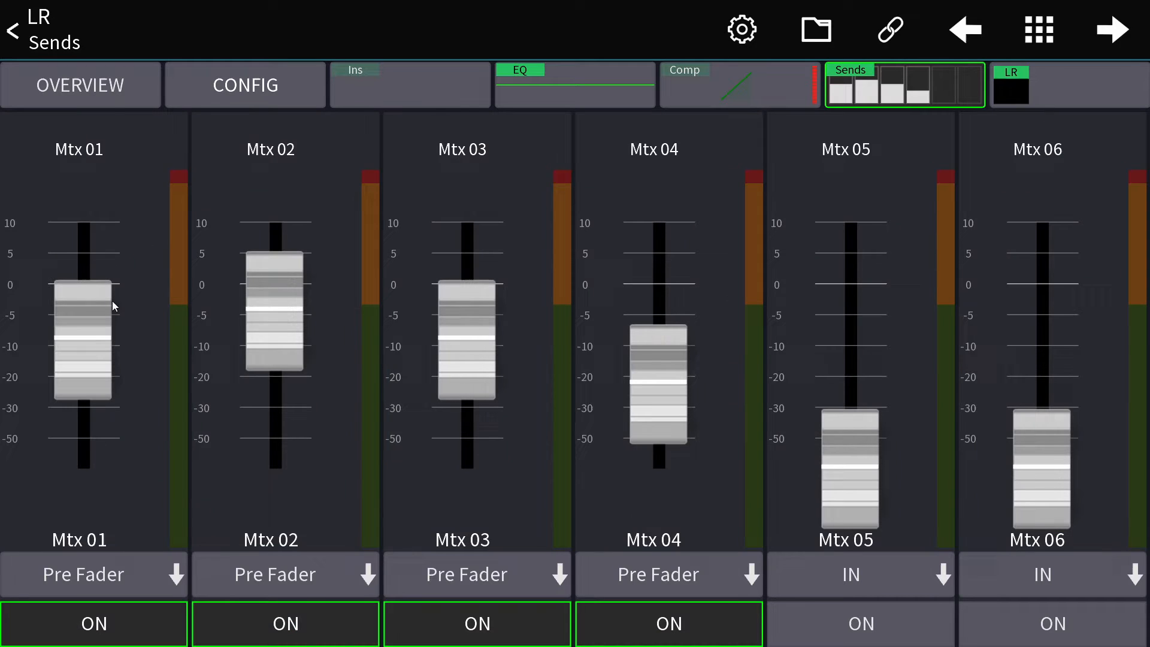
pyautogui.click(93, 574)
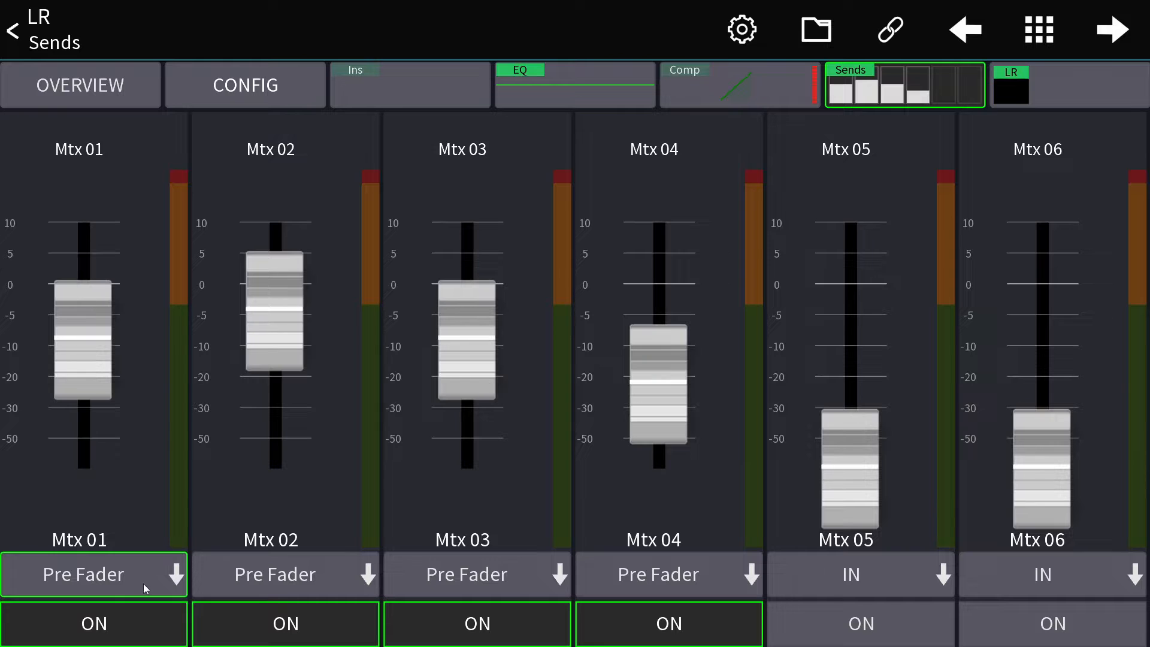
pyautogui.click(476, 574)
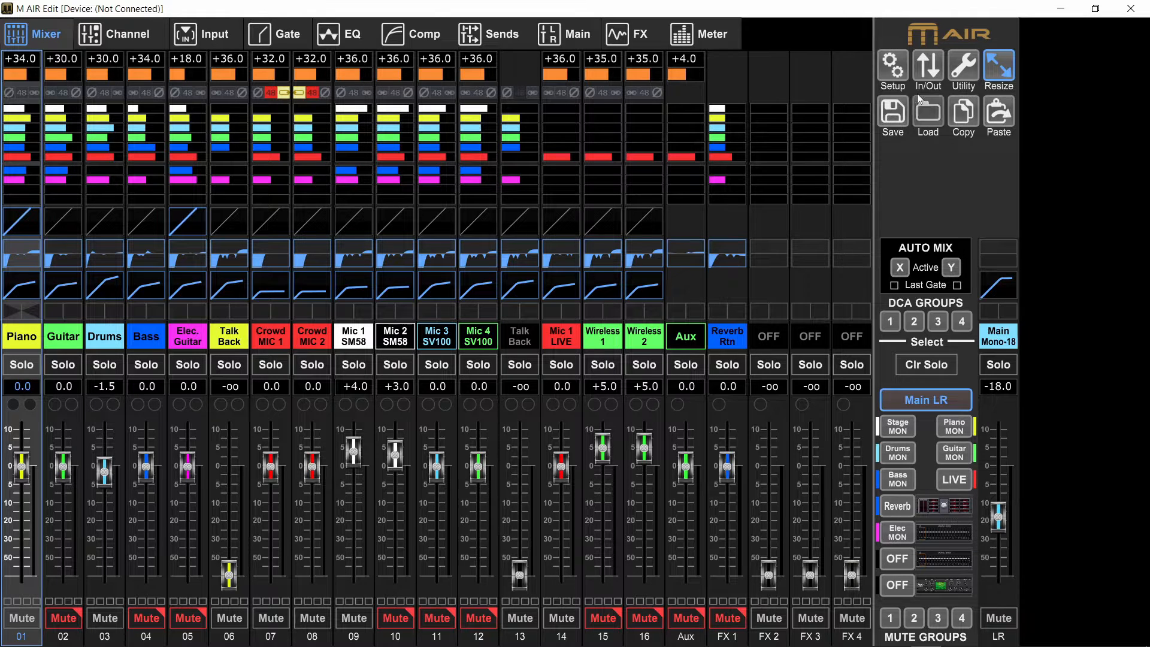
# - Show the In/Out routing's Ultranet patch, then the Aux Out patch grid
pyautogui.click(927, 70)
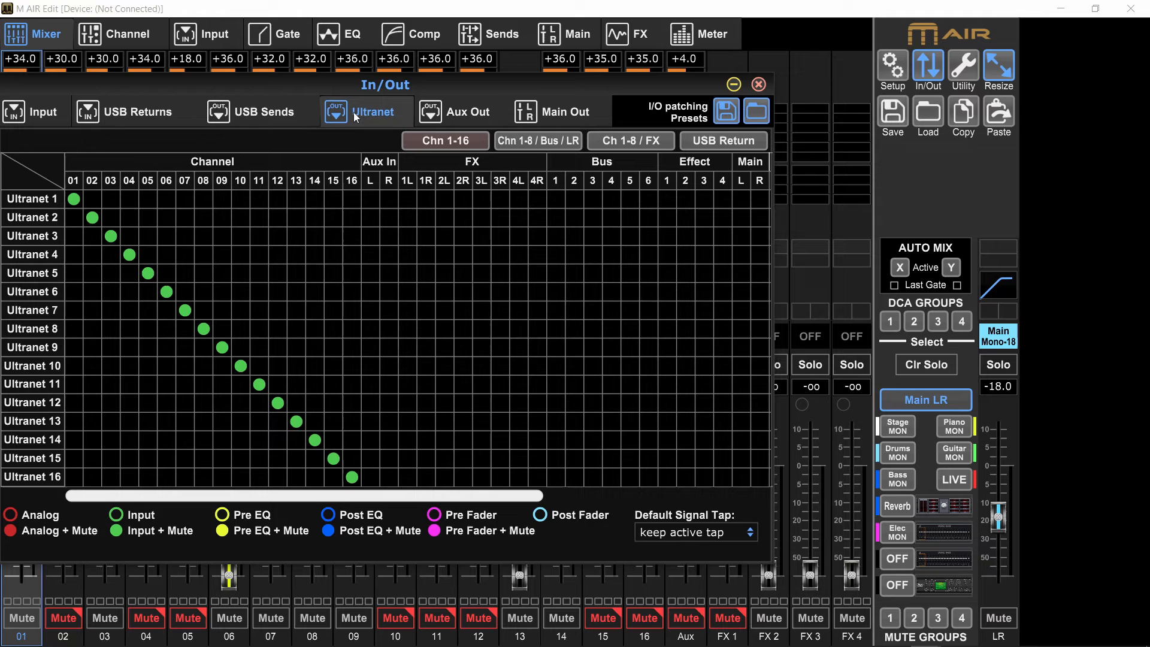
pyautogui.click(457, 111)
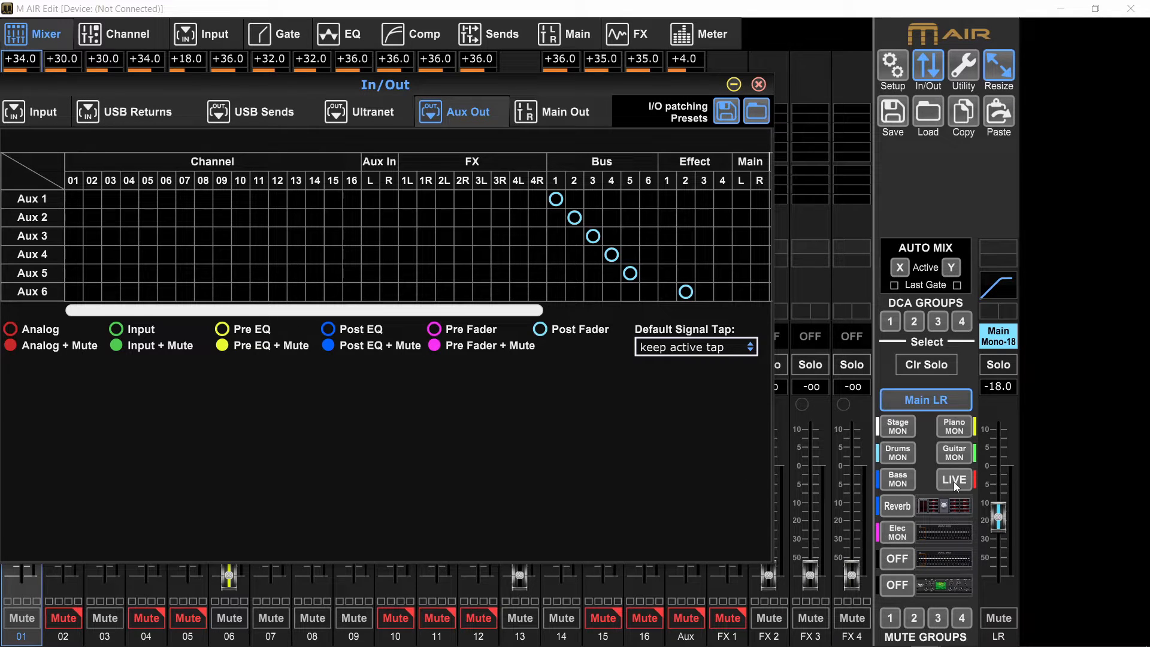
pyautogui.moveTo(880, 439)
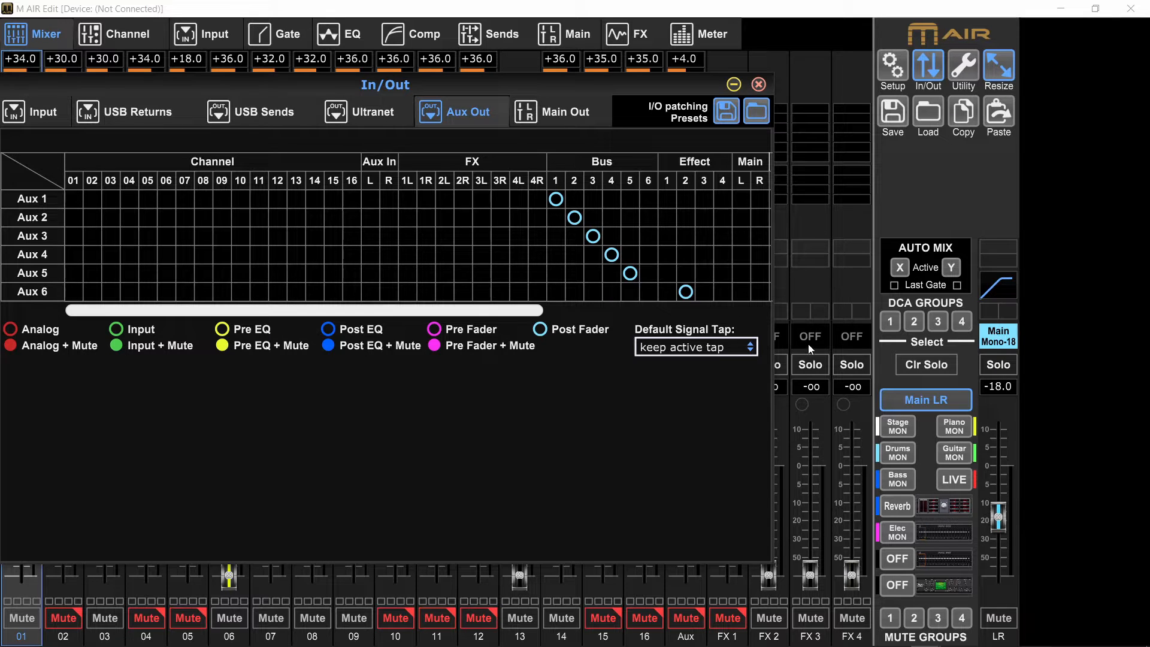
# - Review the Setup monitor source list (Bus 6), then show the LIVE bus's channel sends
pyautogui.click(891, 67)
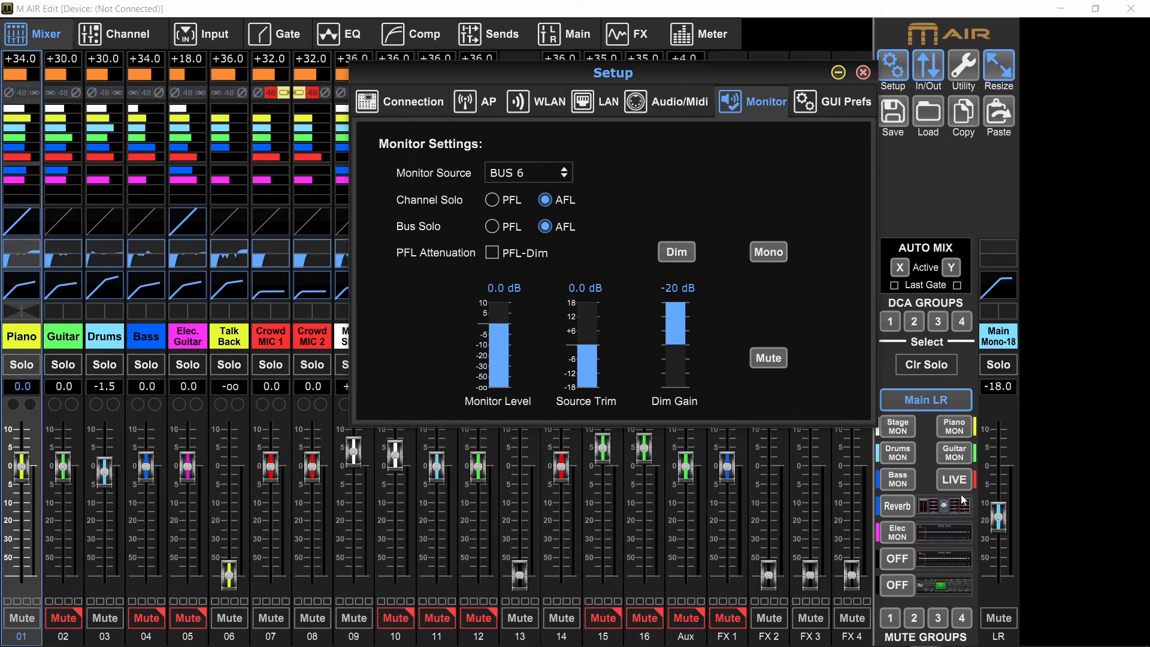
pyautogui.moveTo(583, 230)
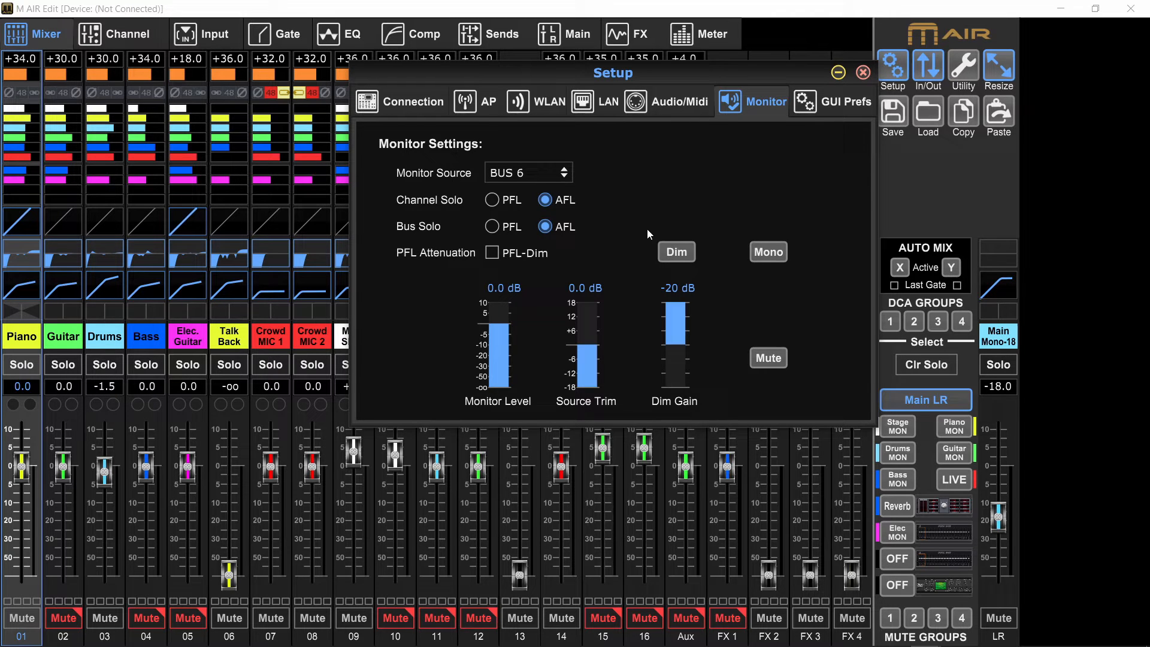
pyautogui.click(528, 173)
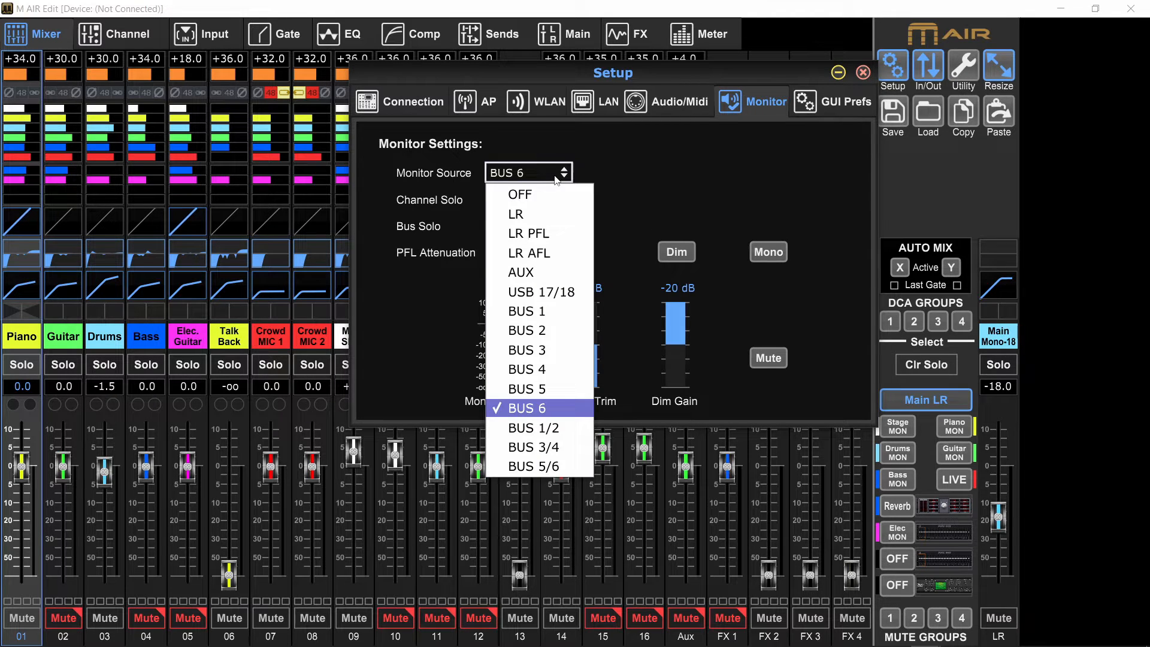
pyautogui.moveTo(476, 192)
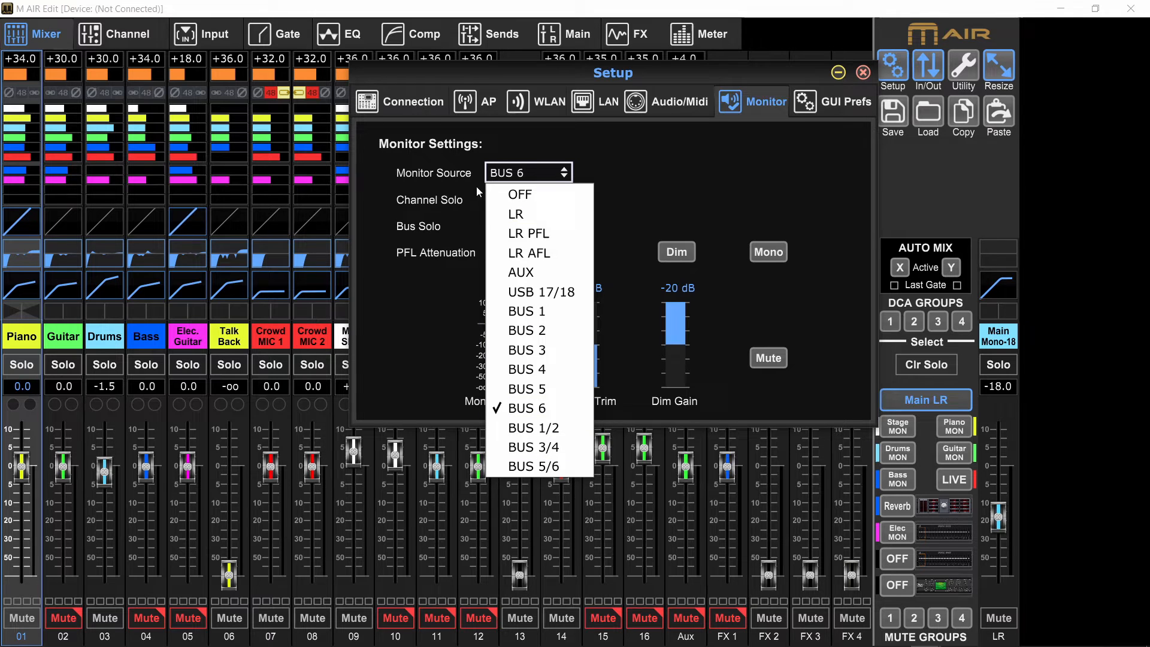
pyautogui.moveTo(534, 466)
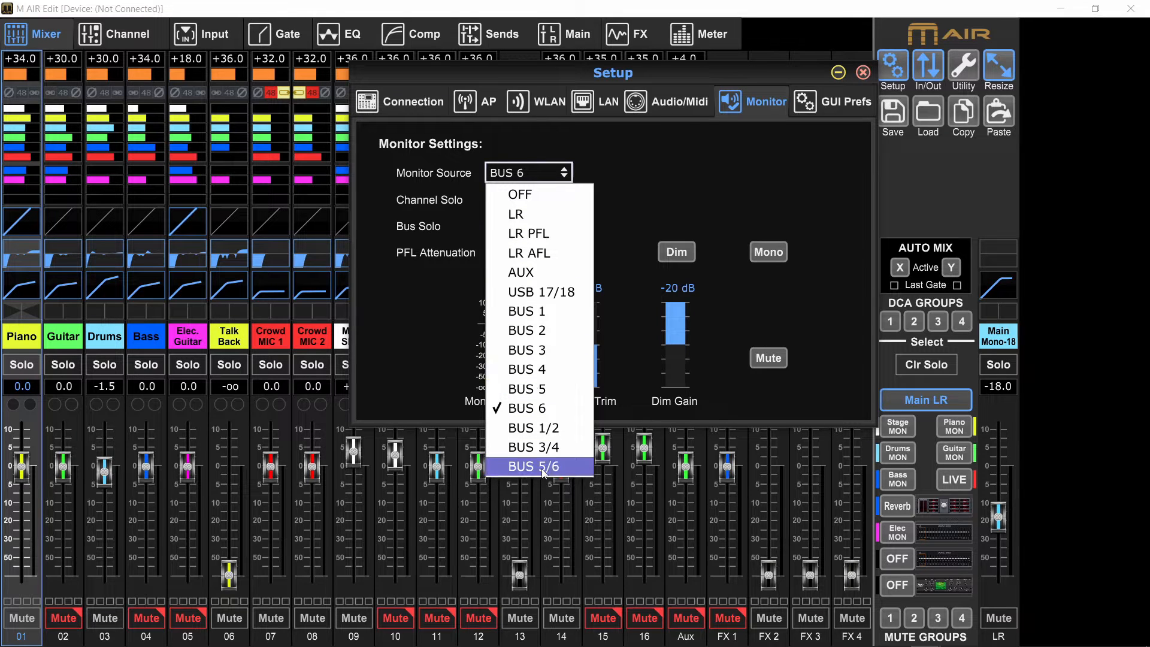
pyautogui.click(533, 466)
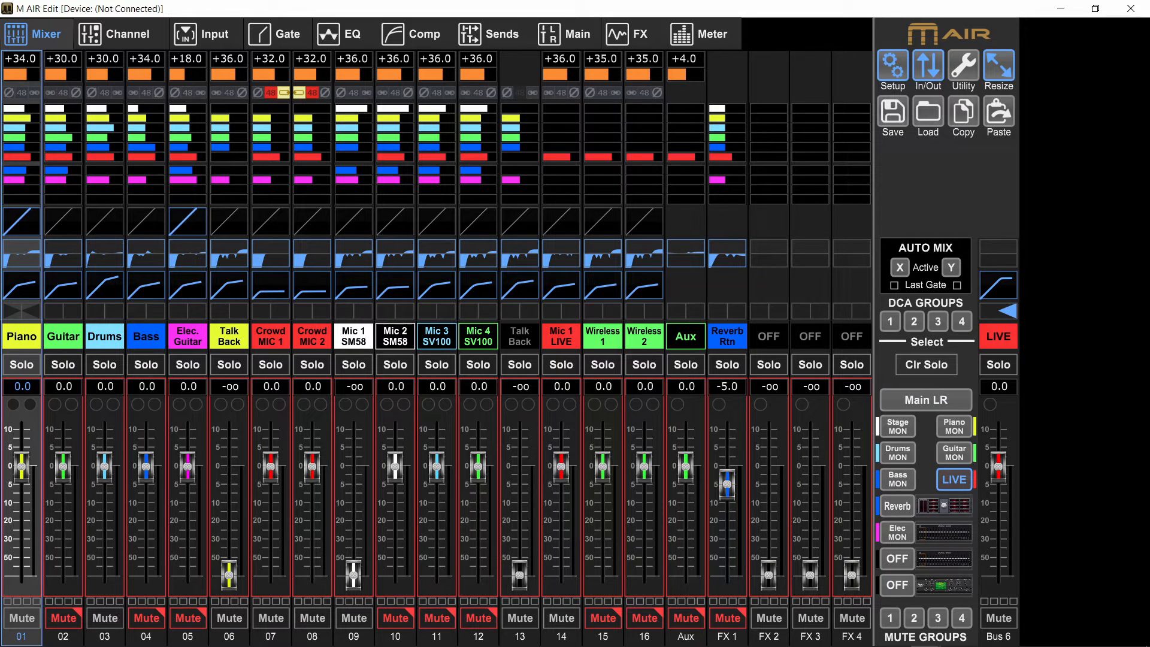
# - Display the Bass MON bus mix with its channel send levels, then the In/Out routing
pyautogui.click(896, 479)
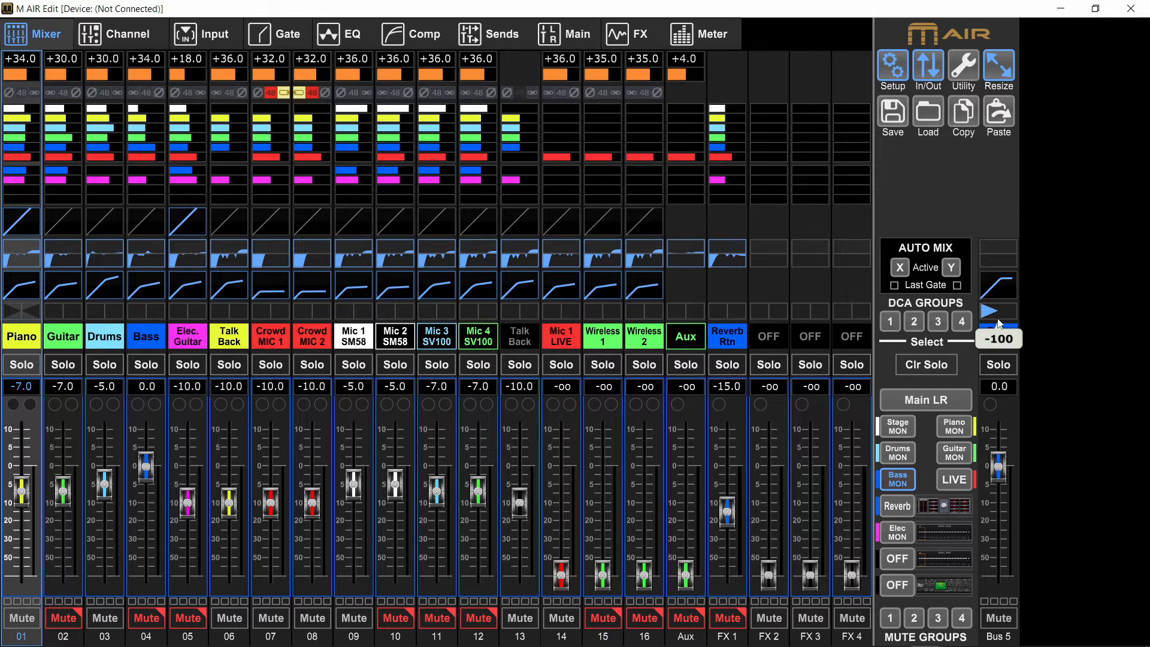
pyautogui.click(896, 479)
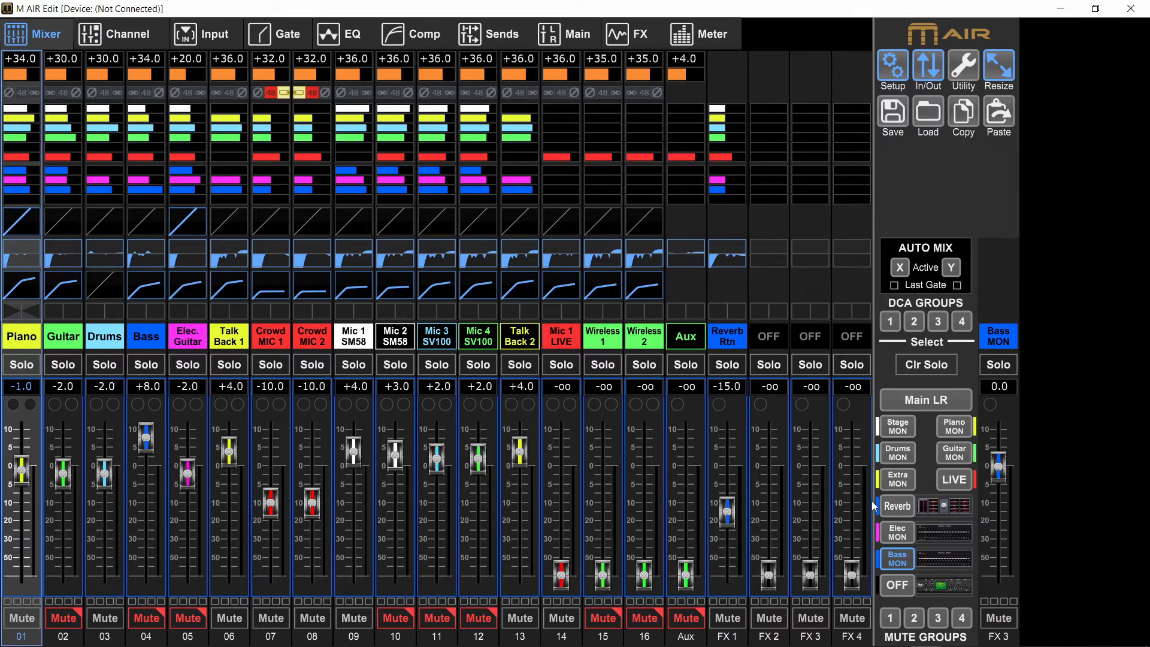
pyautogui.click(897, 479)
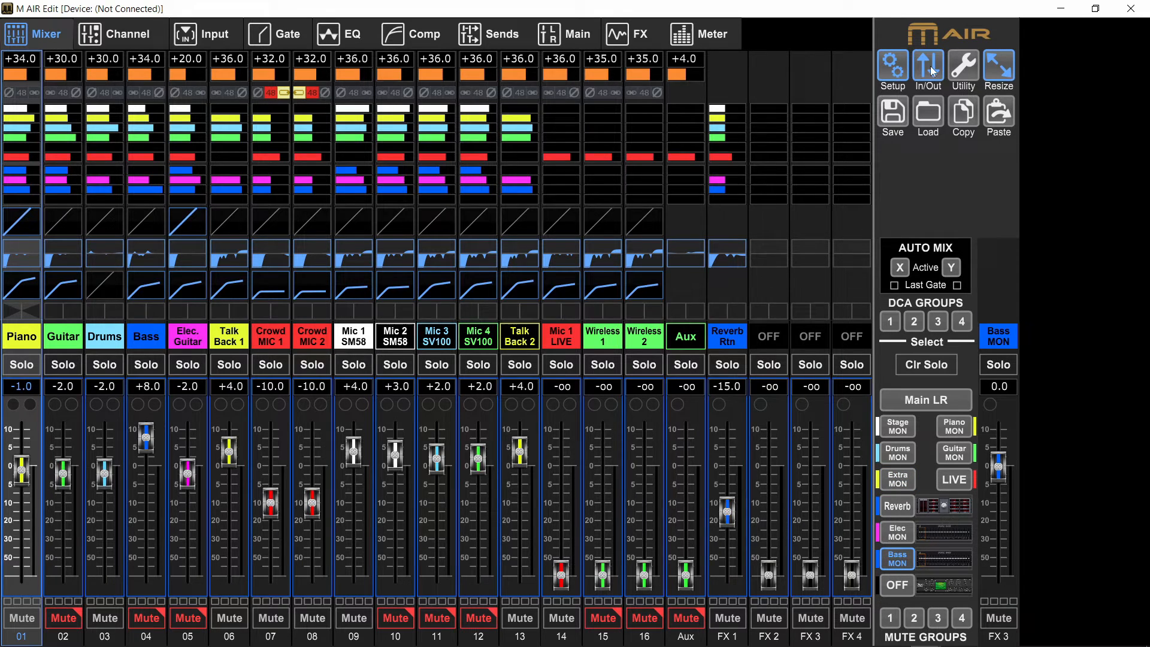
pyautogui.click(928, 70)
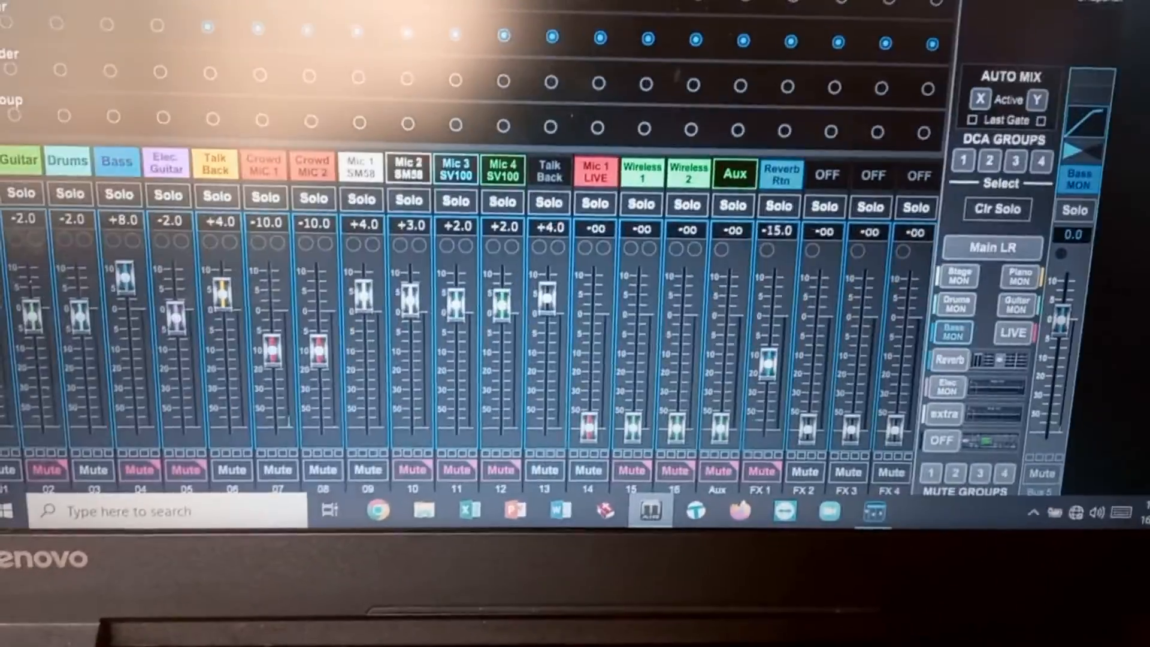
# - Mix-copy Bass MON onto the extra bus and view extra to confirm the matching sends
pyautogui.click(895, 37)
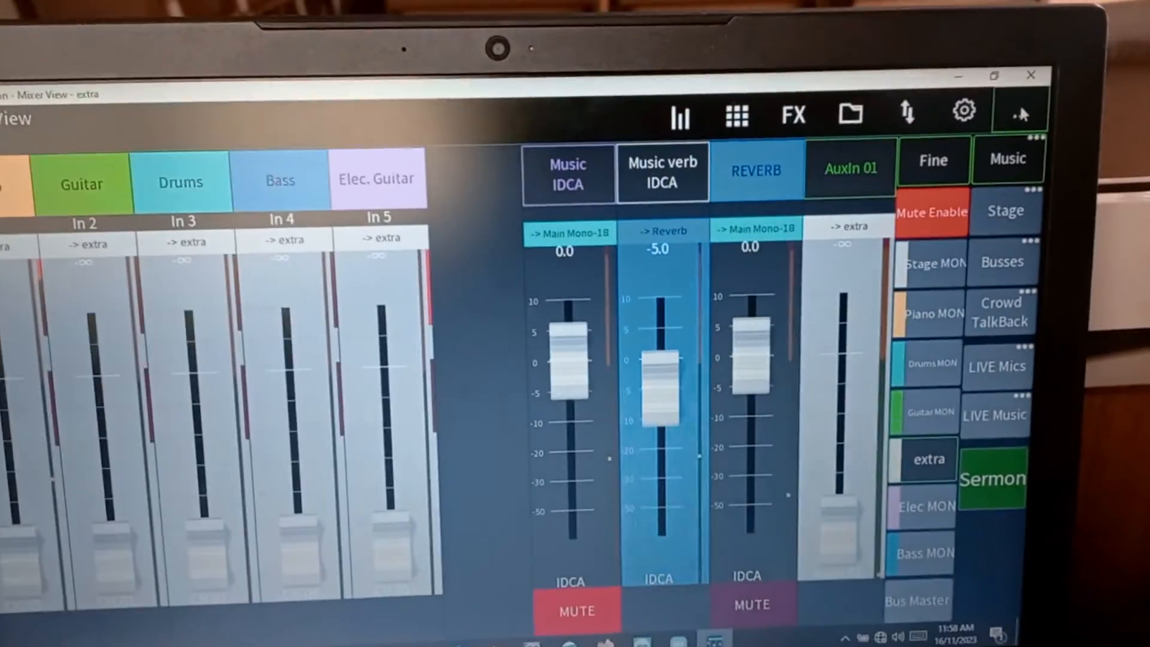
pyautogui.click(1018, 114)
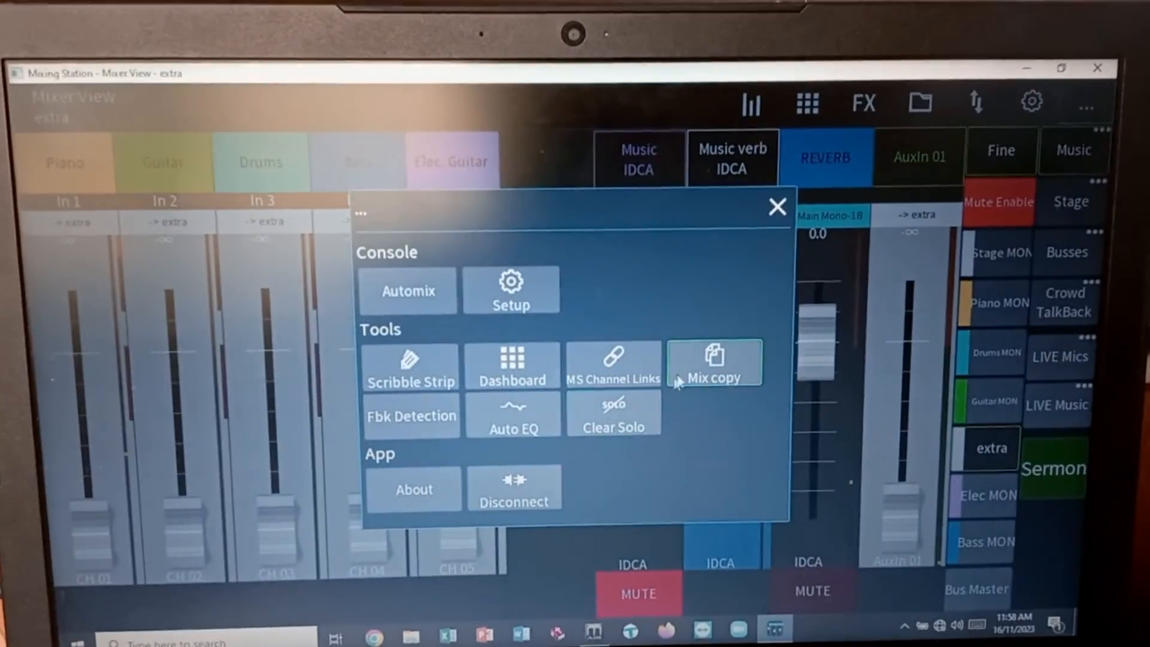
pyautogui.click(714, 362)
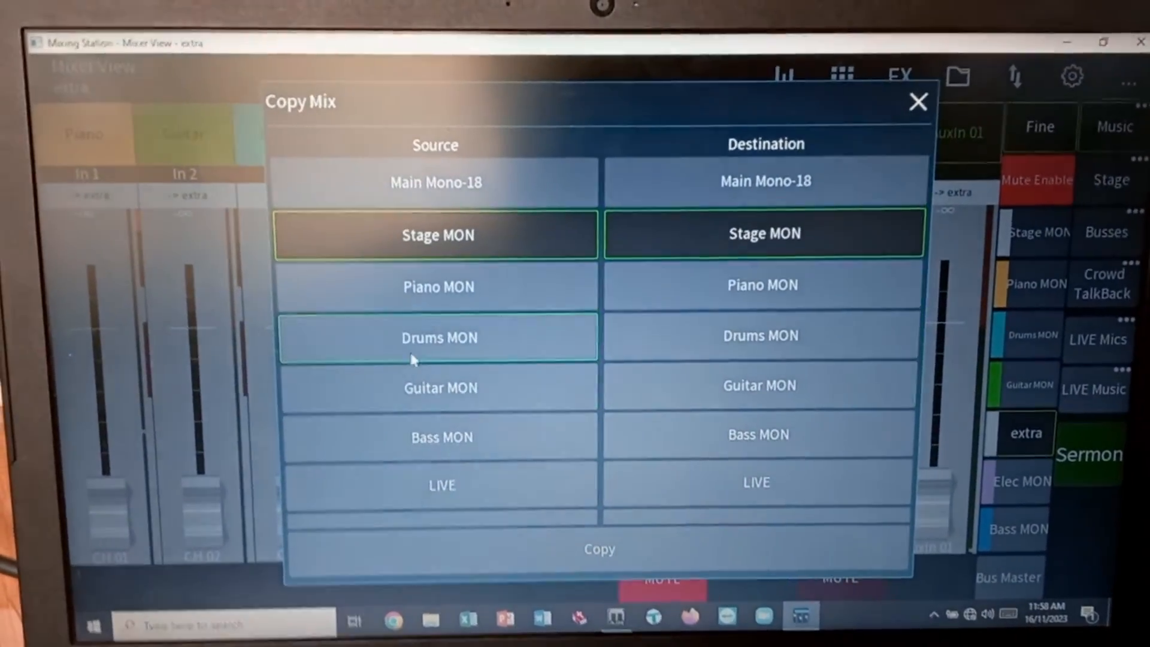
pyautogui.click(439, 437)
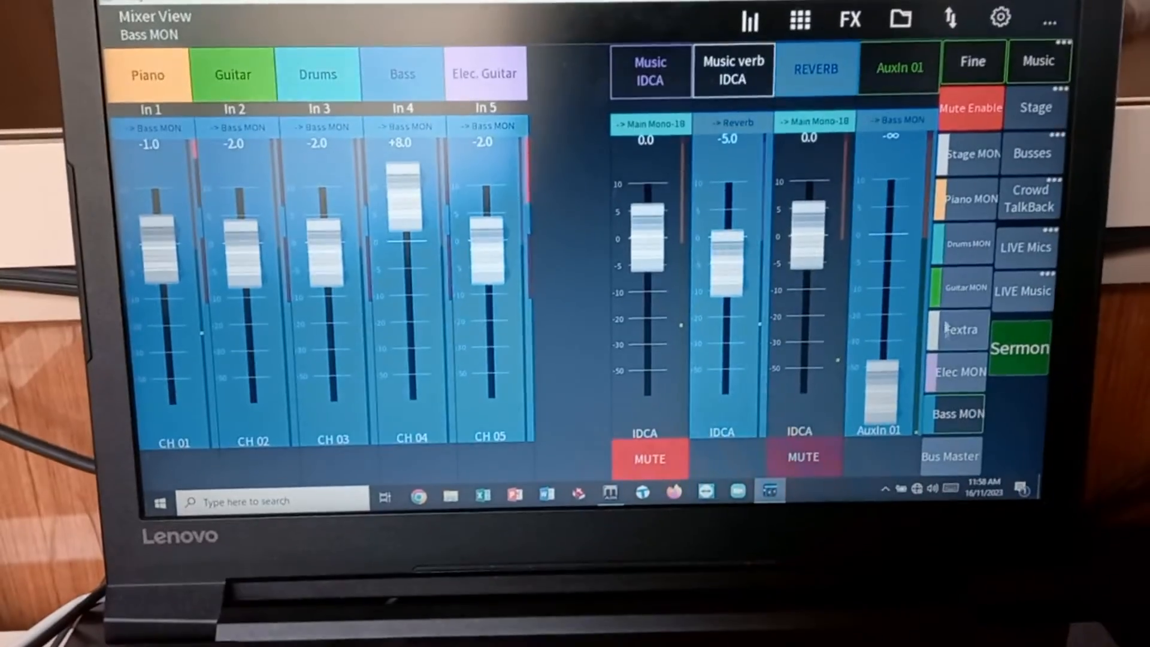
pyautogui.click(956, 330)
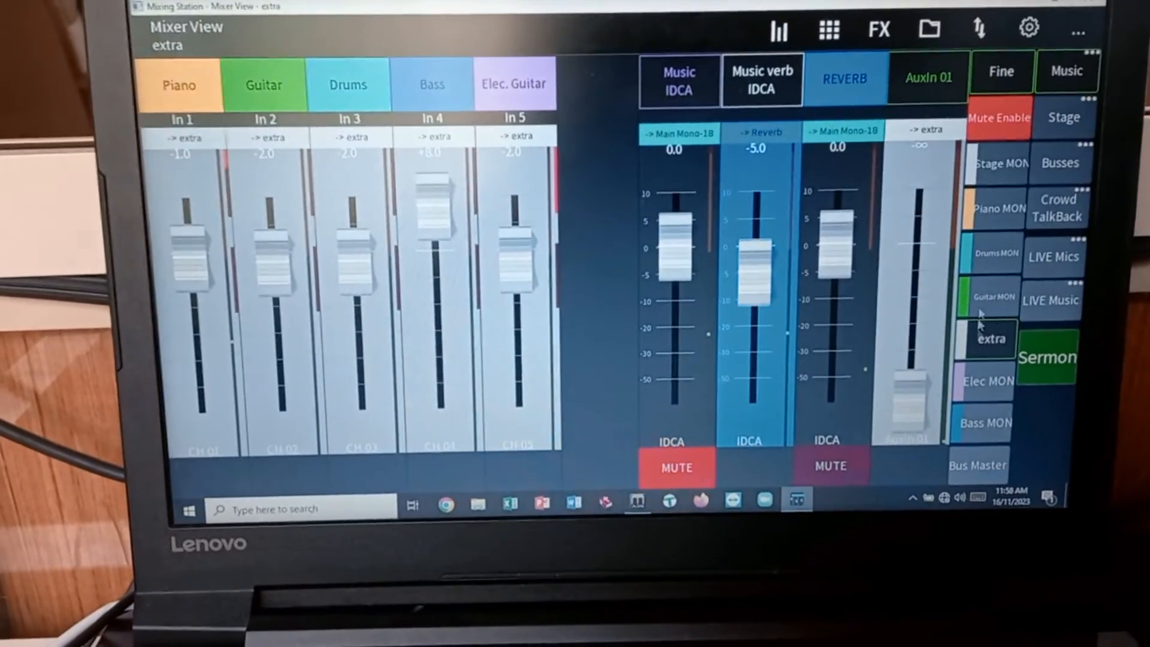